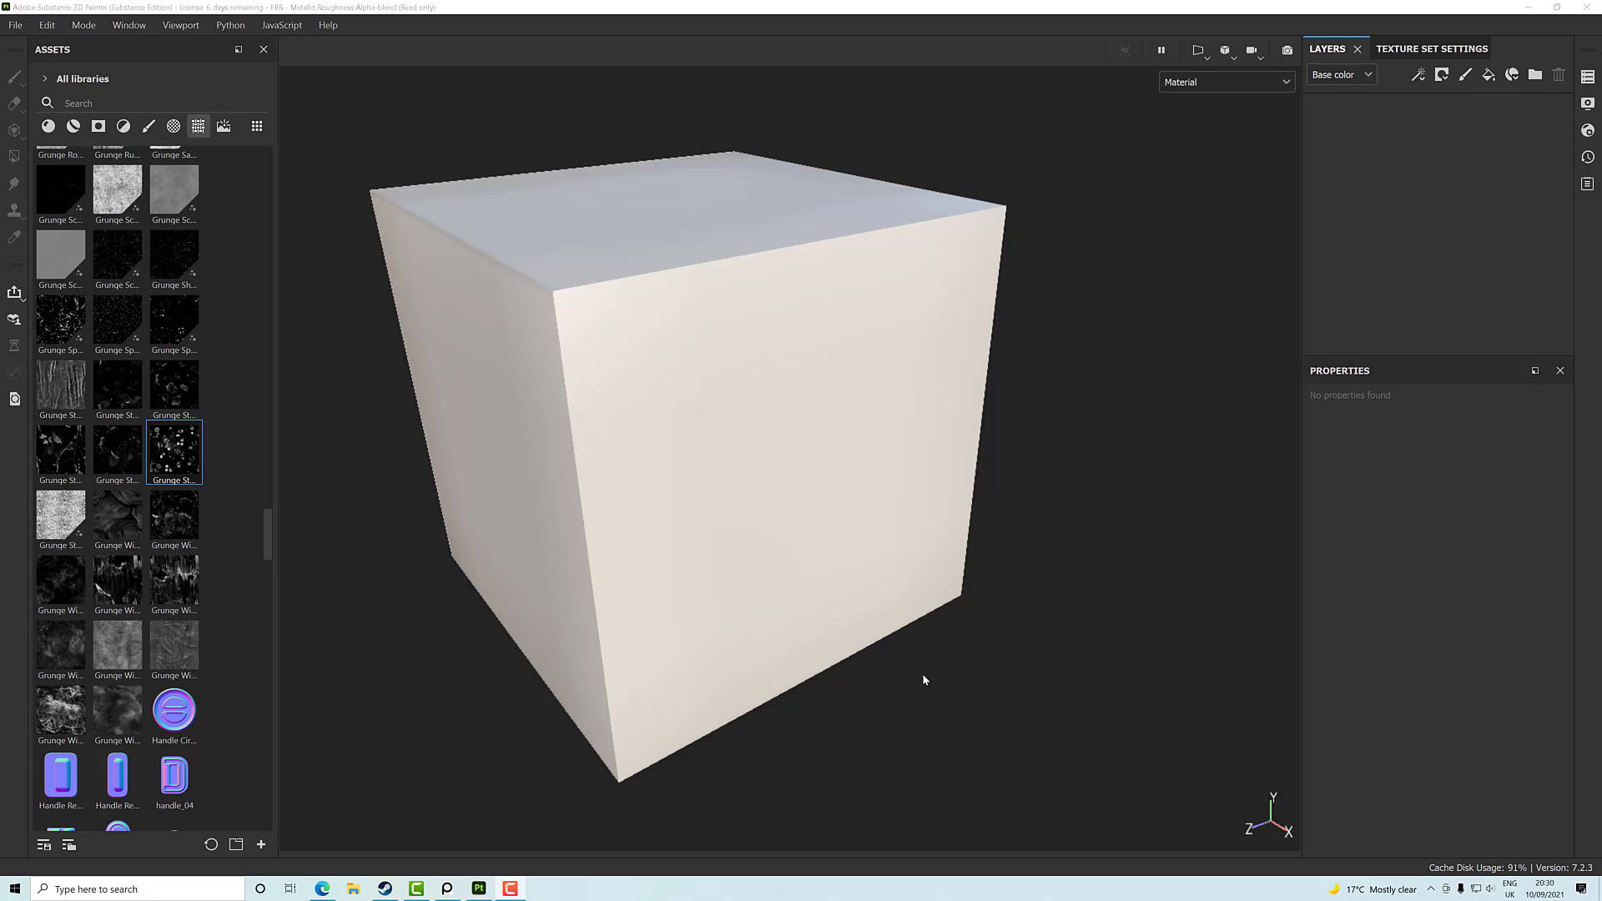
{"action": "mouse_move", "coordinate": [1449, 164]}
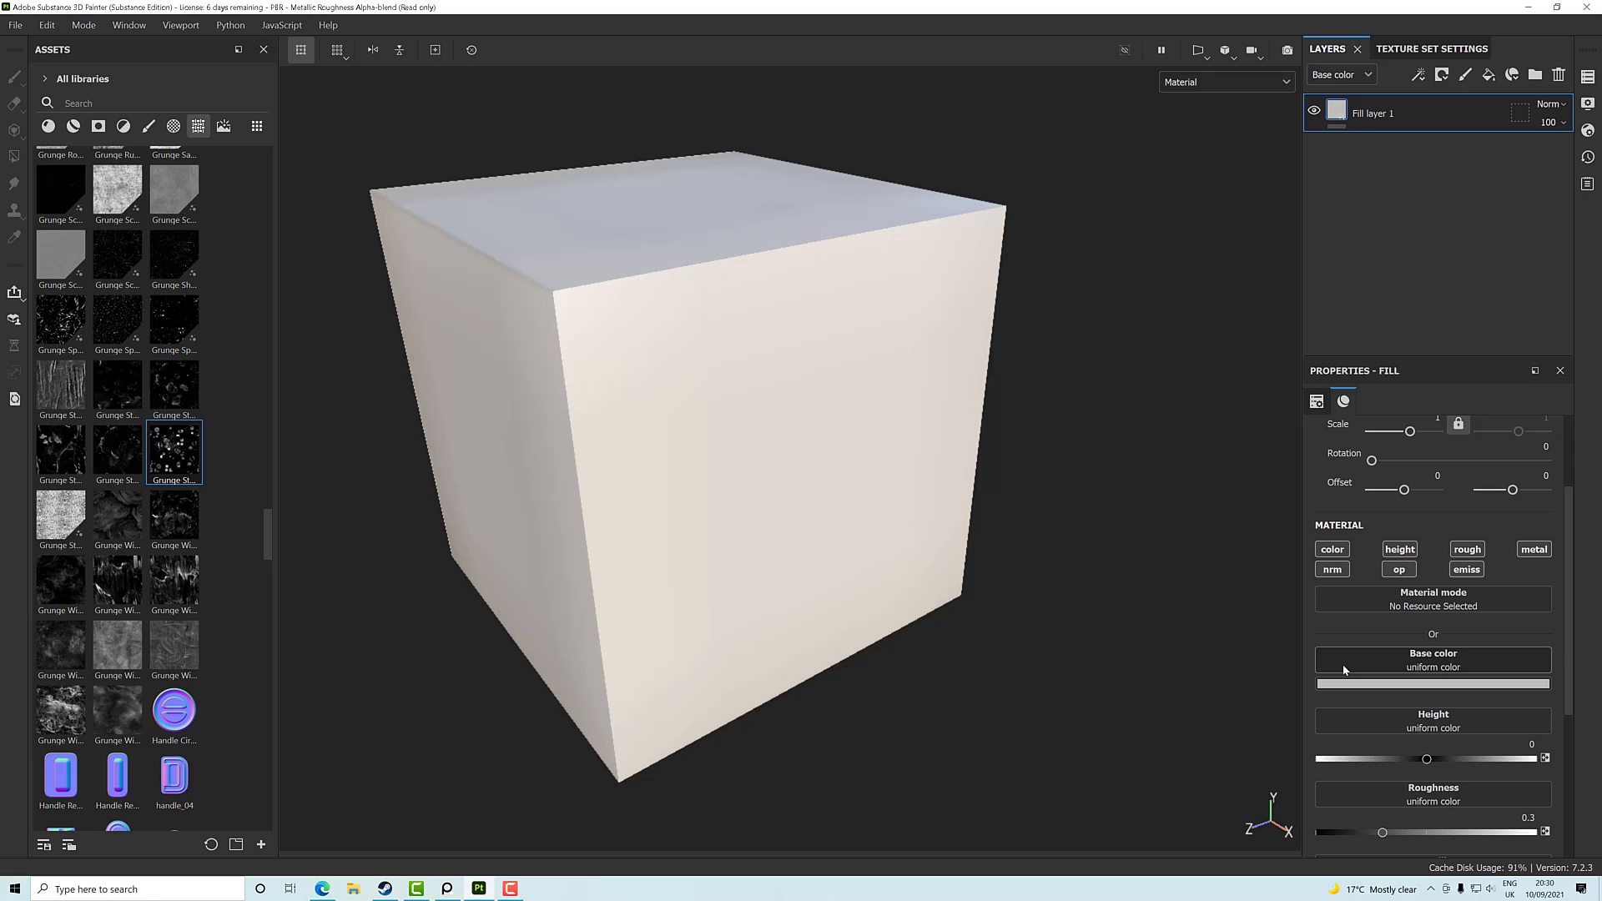
Limit the new fill layer to color and roughness, with roughness at 1
{"action": "left_click", "coordinate": [1533, 550]}
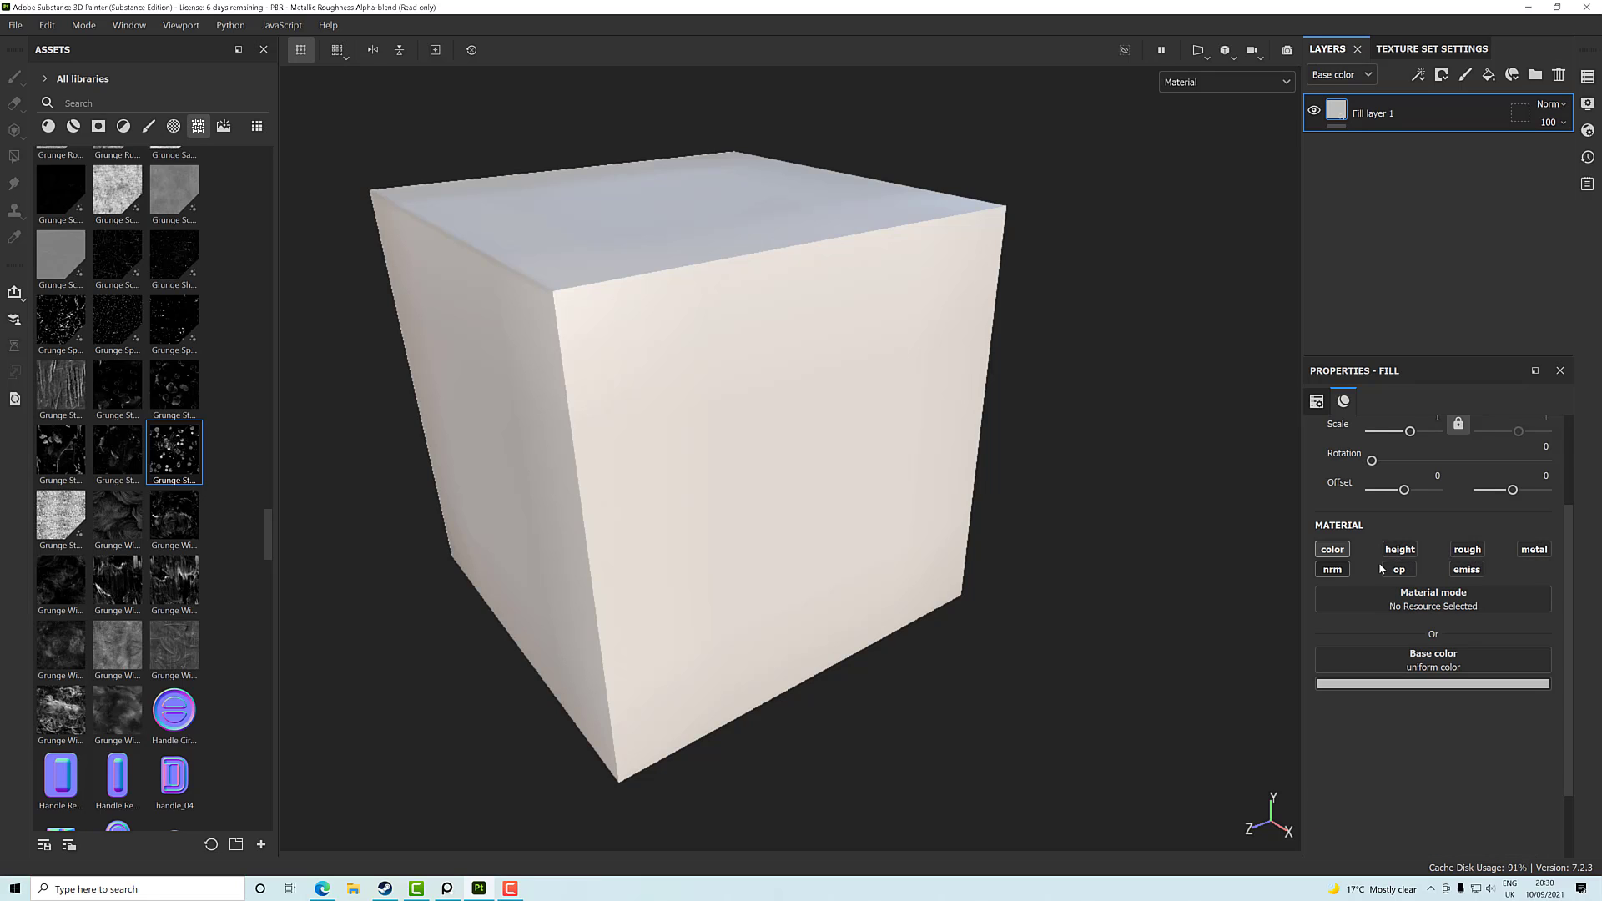
{"action": "left_click", "coordinate": [1467, 549]}
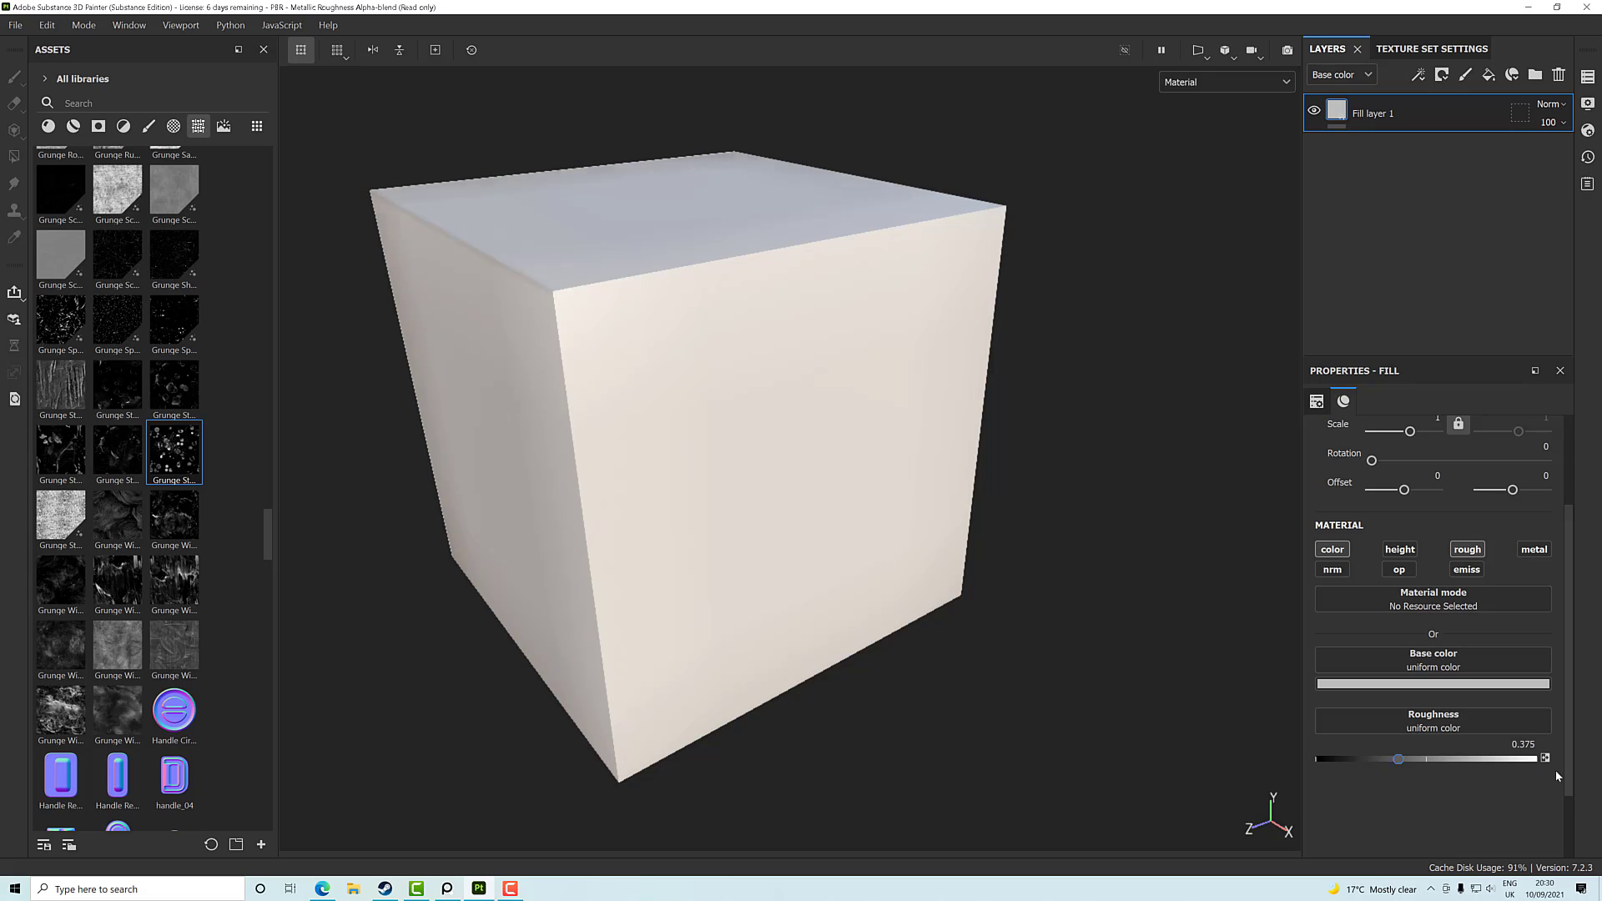
{"action": "left_click_drag", "start_coordinate": [1398, 758], "coordinate": [1531, 758]}
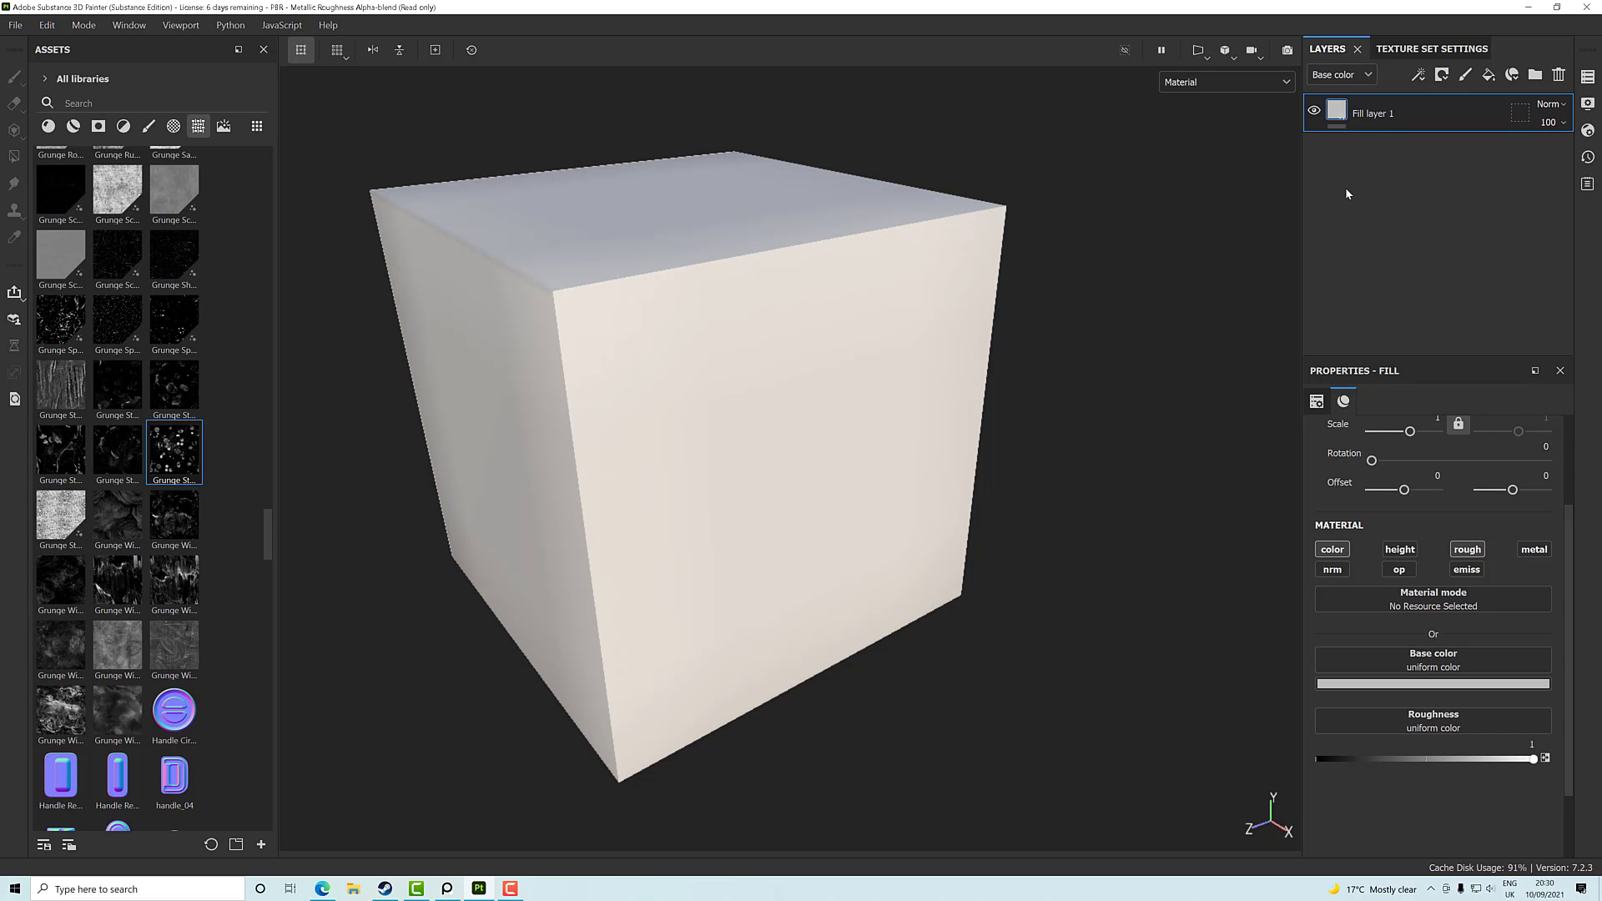
{"action": "mouse_move", "coordinate": [716, 481]}
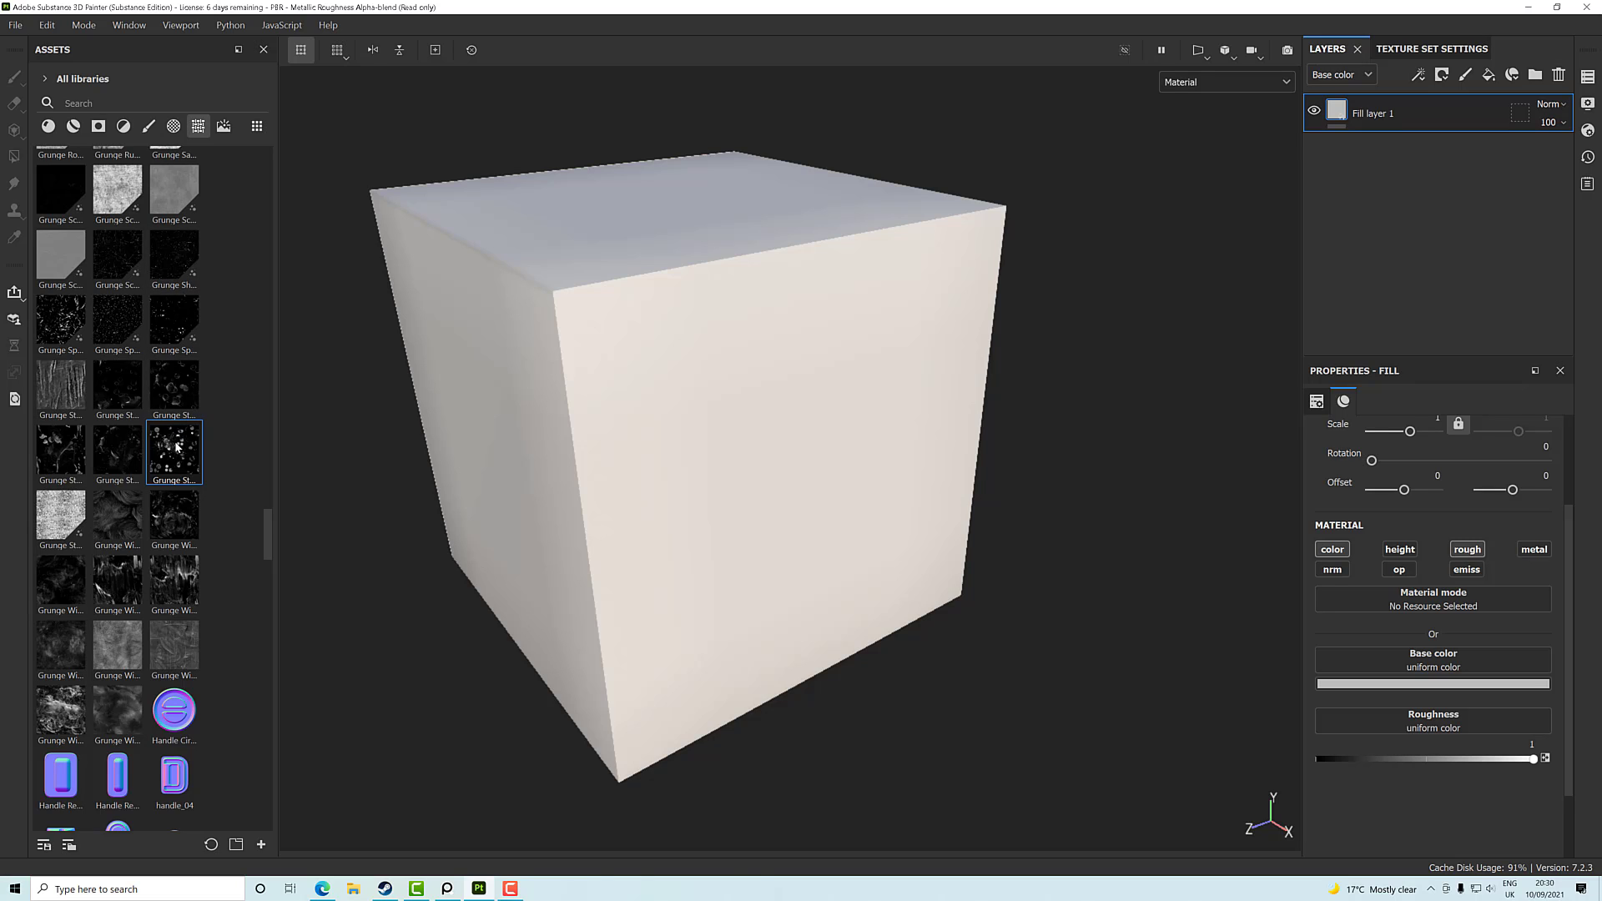
{"action": "mouse_move", "coordinate": [173, 452]}
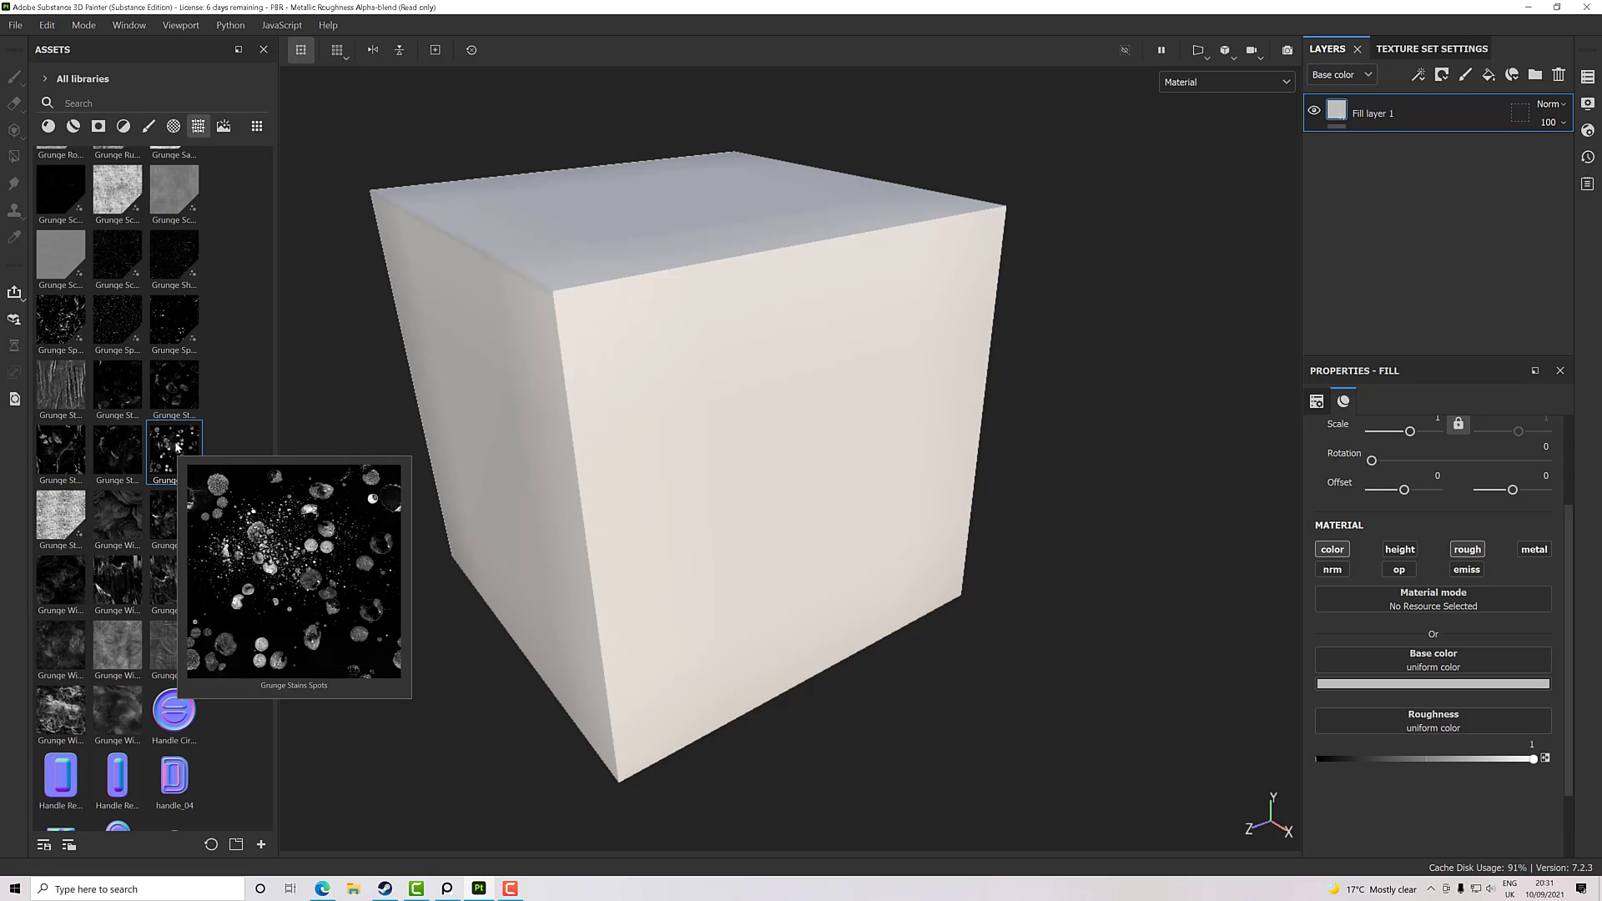
{"action": "mouse_move", "coordinate": [212, 455]}
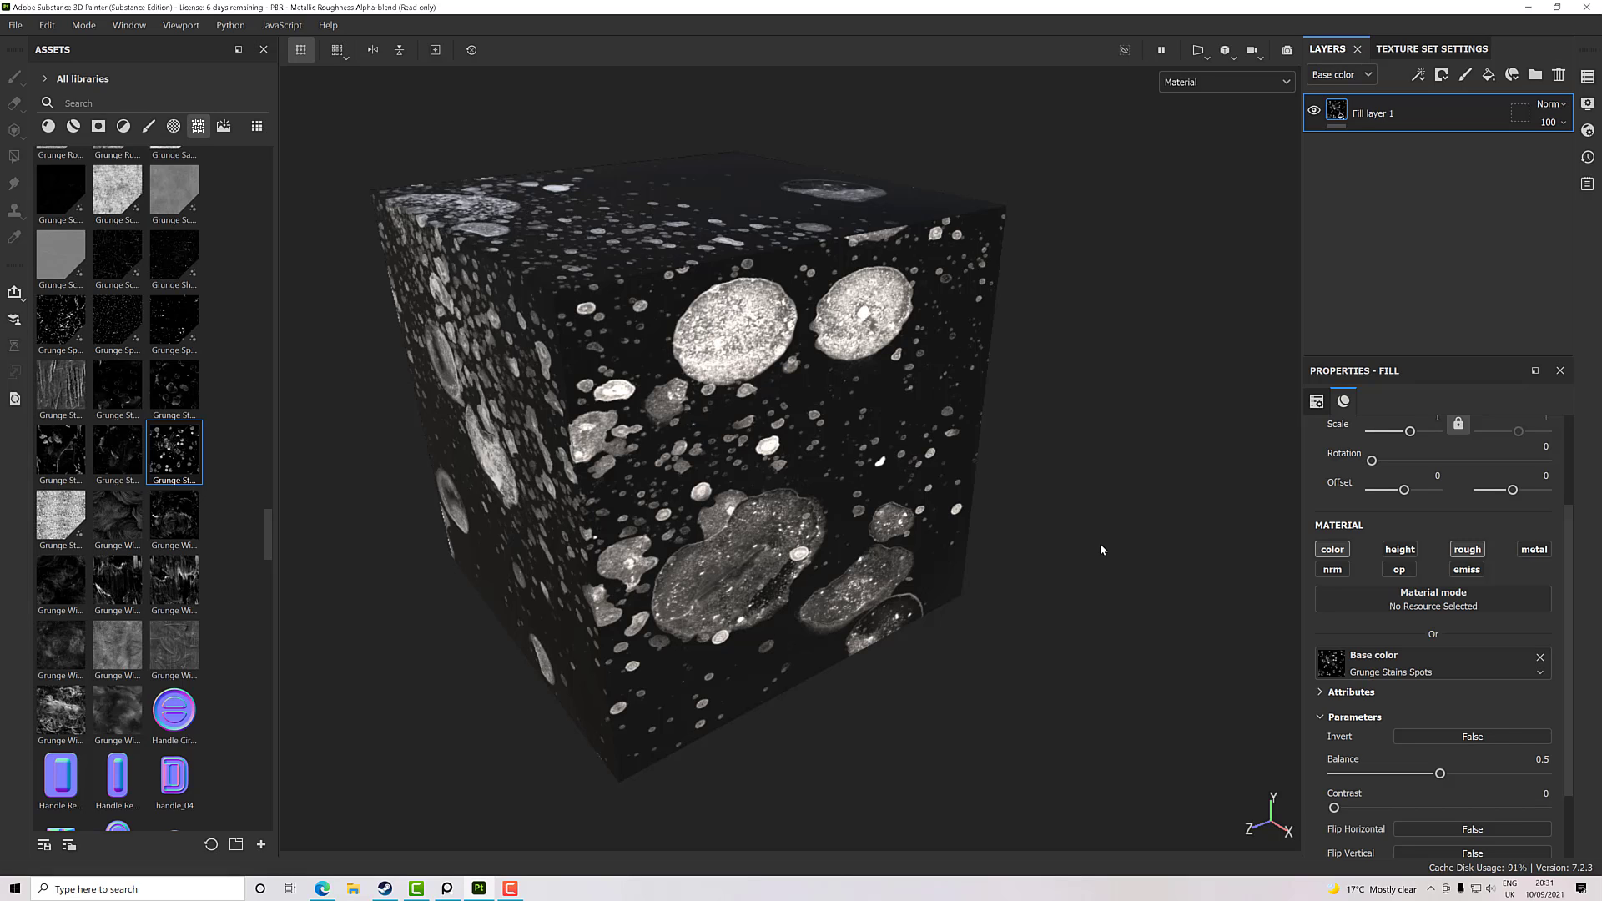
{"action": "mouse_move", "coordinate": [1110, 514]}
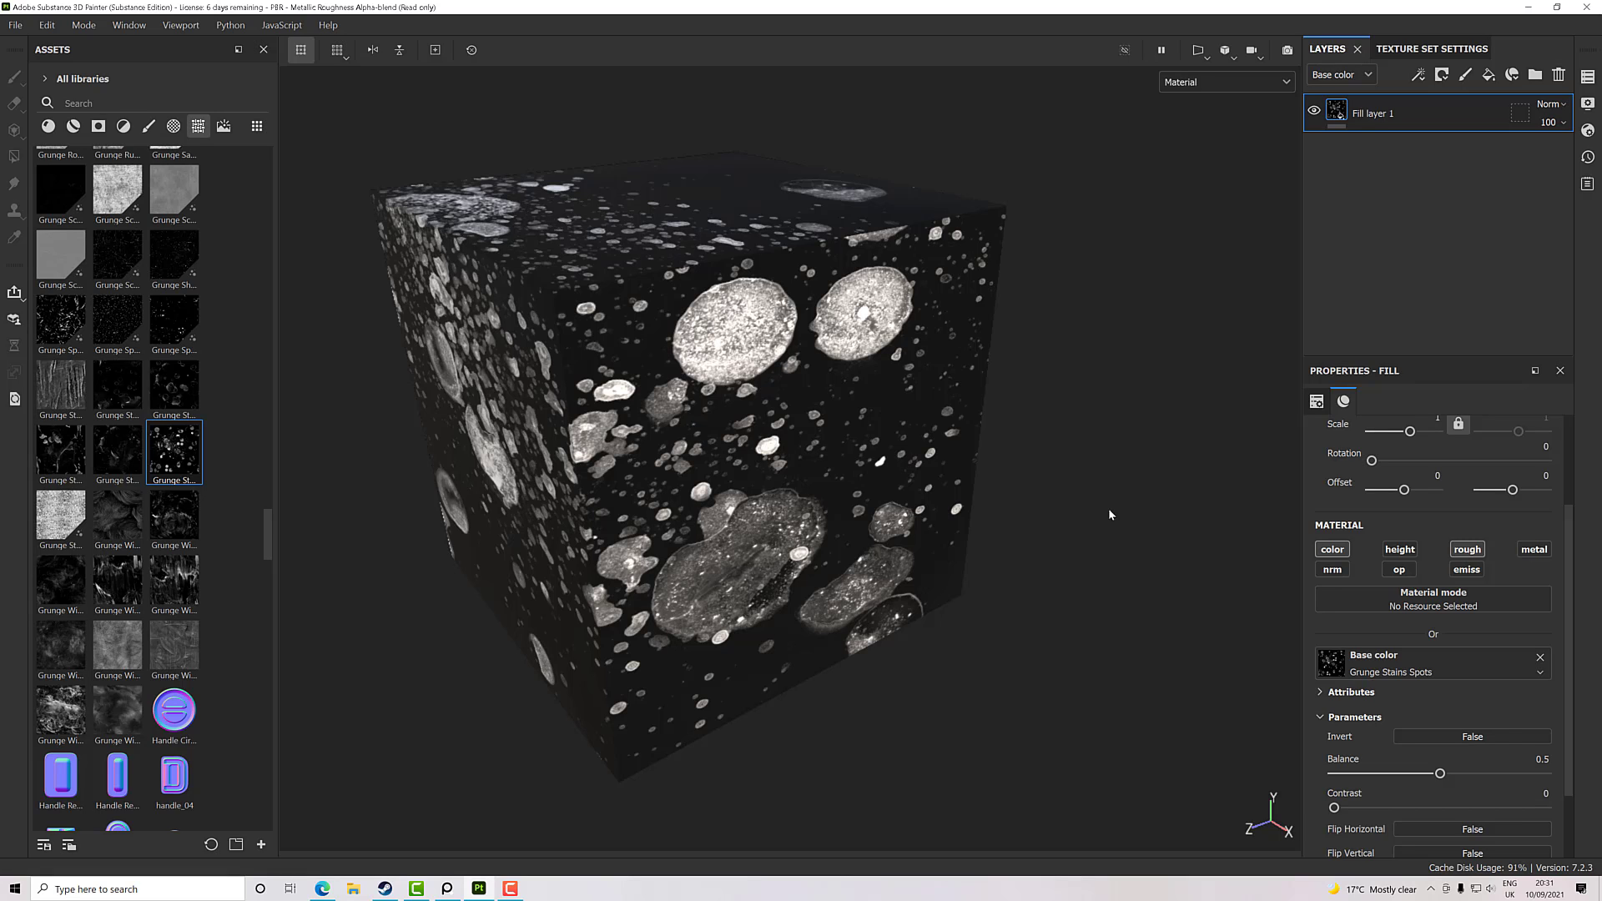
Add a Gradient filter to the fill layer and toggle its visibility to compare the stains
{"action": "right_click", "coordinate": [1372, 112]}
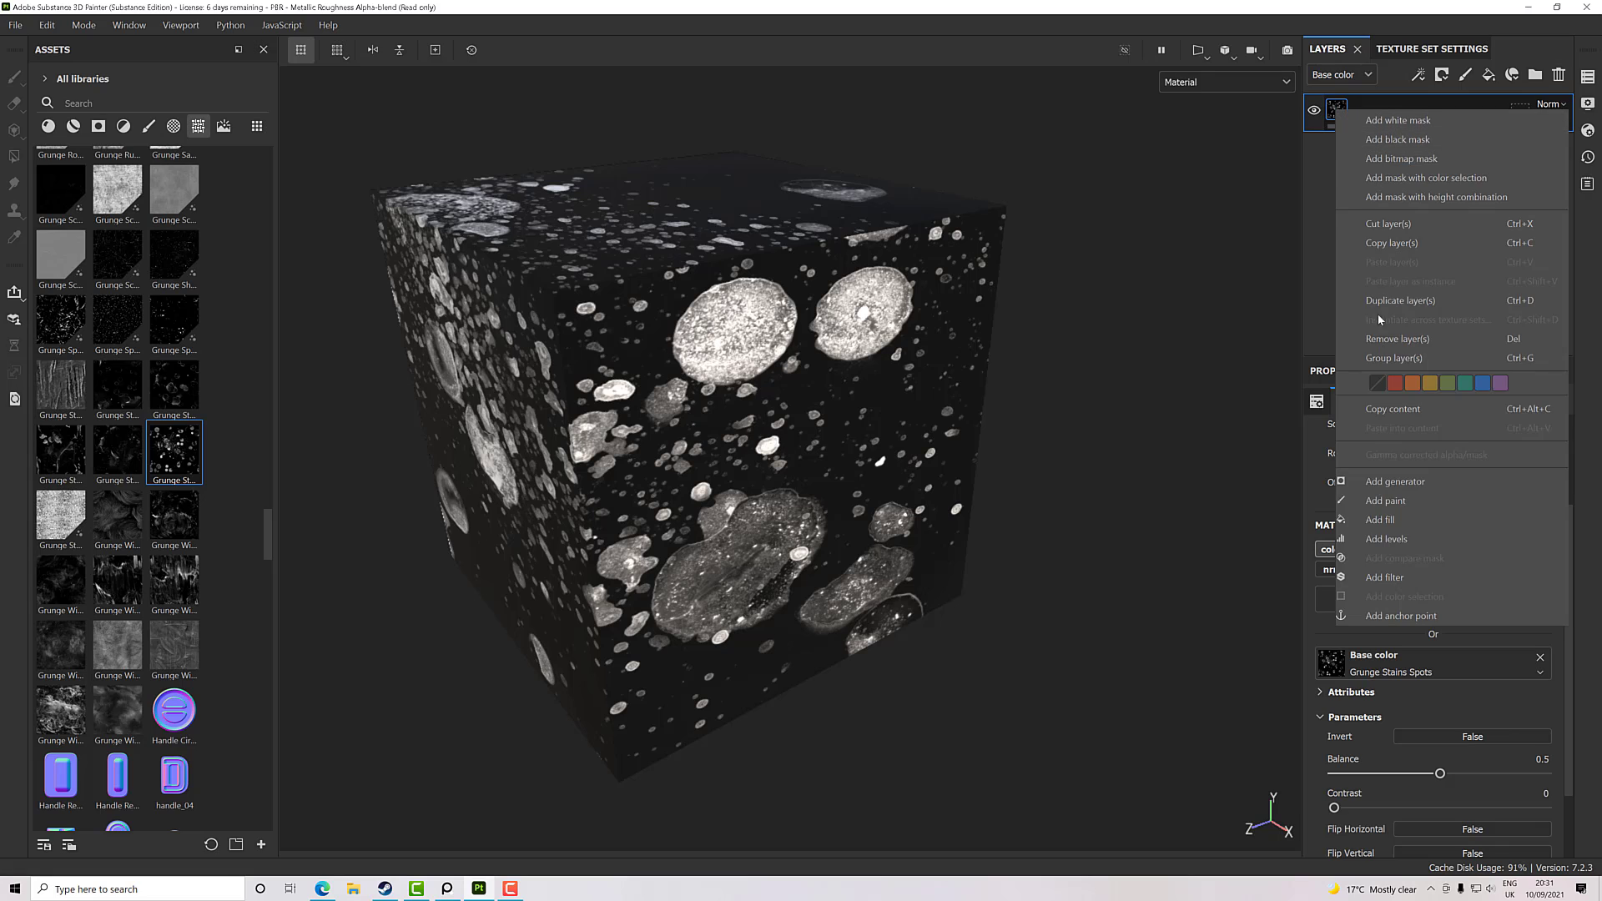
{"action": "left_click", "coordinate": [1384, 578]}
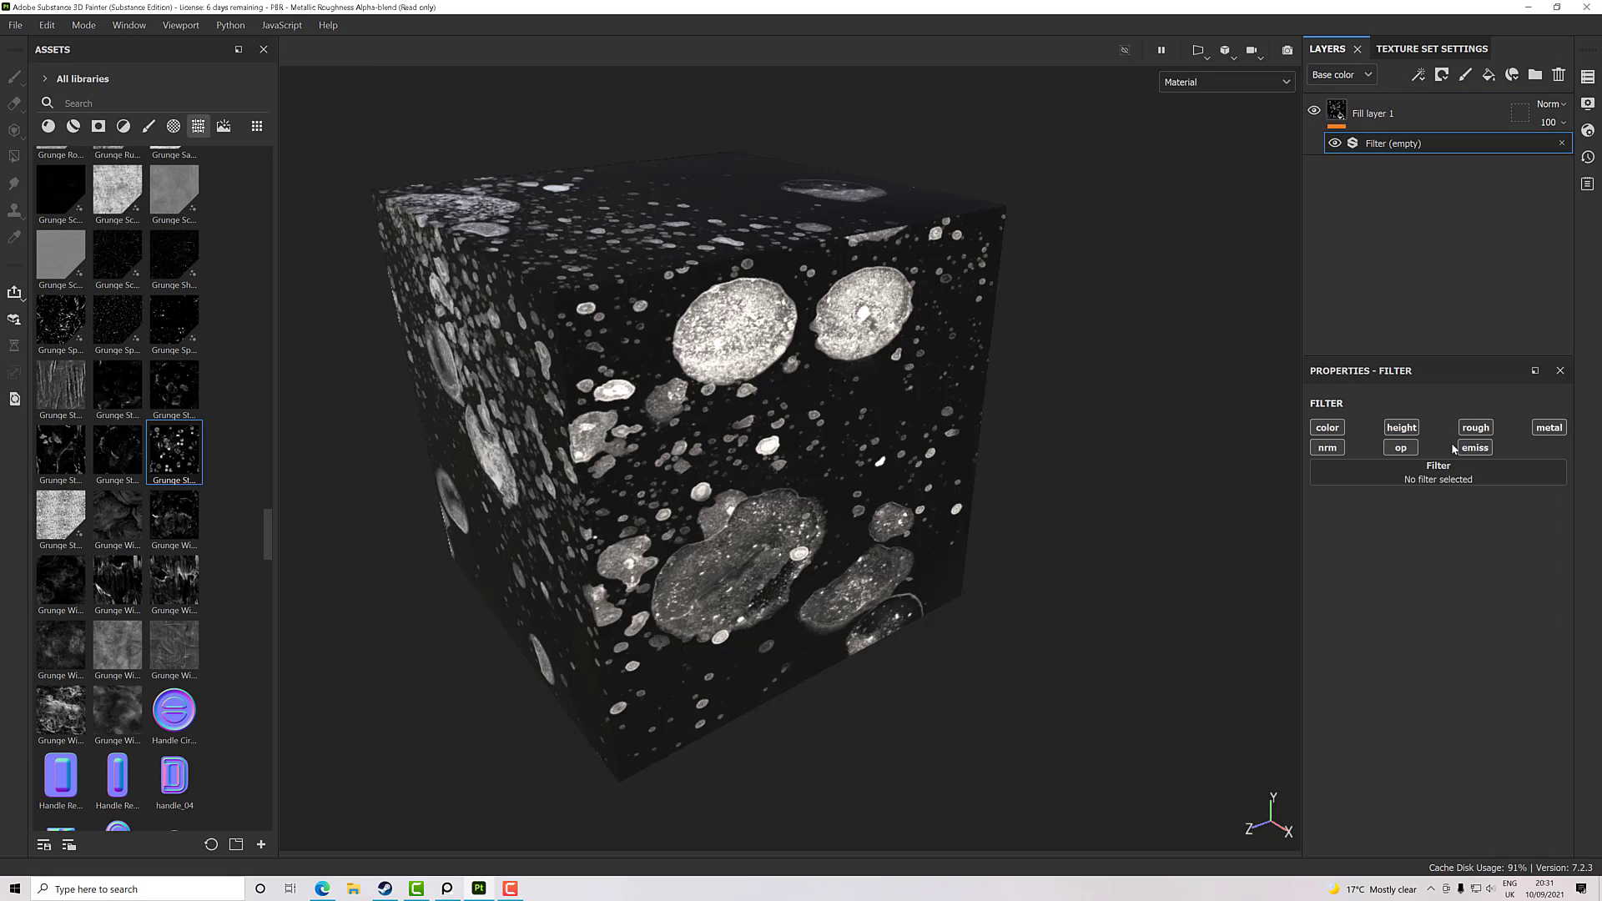
{"action": "left_click", "coordinate": [1438, 472]}
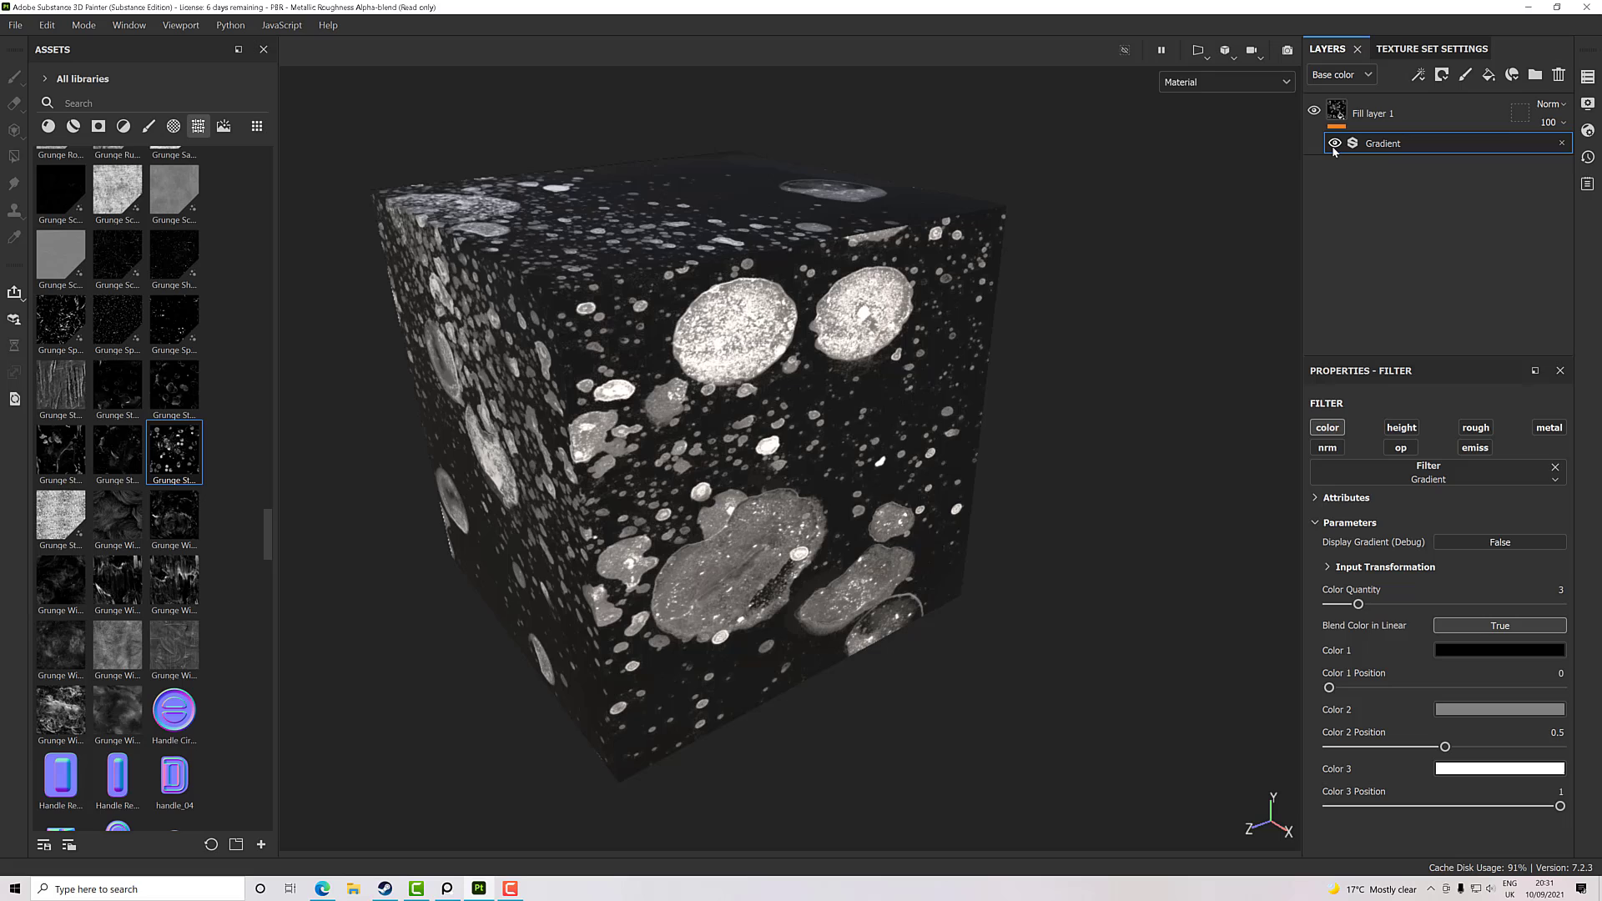
{"action": "left_click", "coordinate": [1334, 142]}
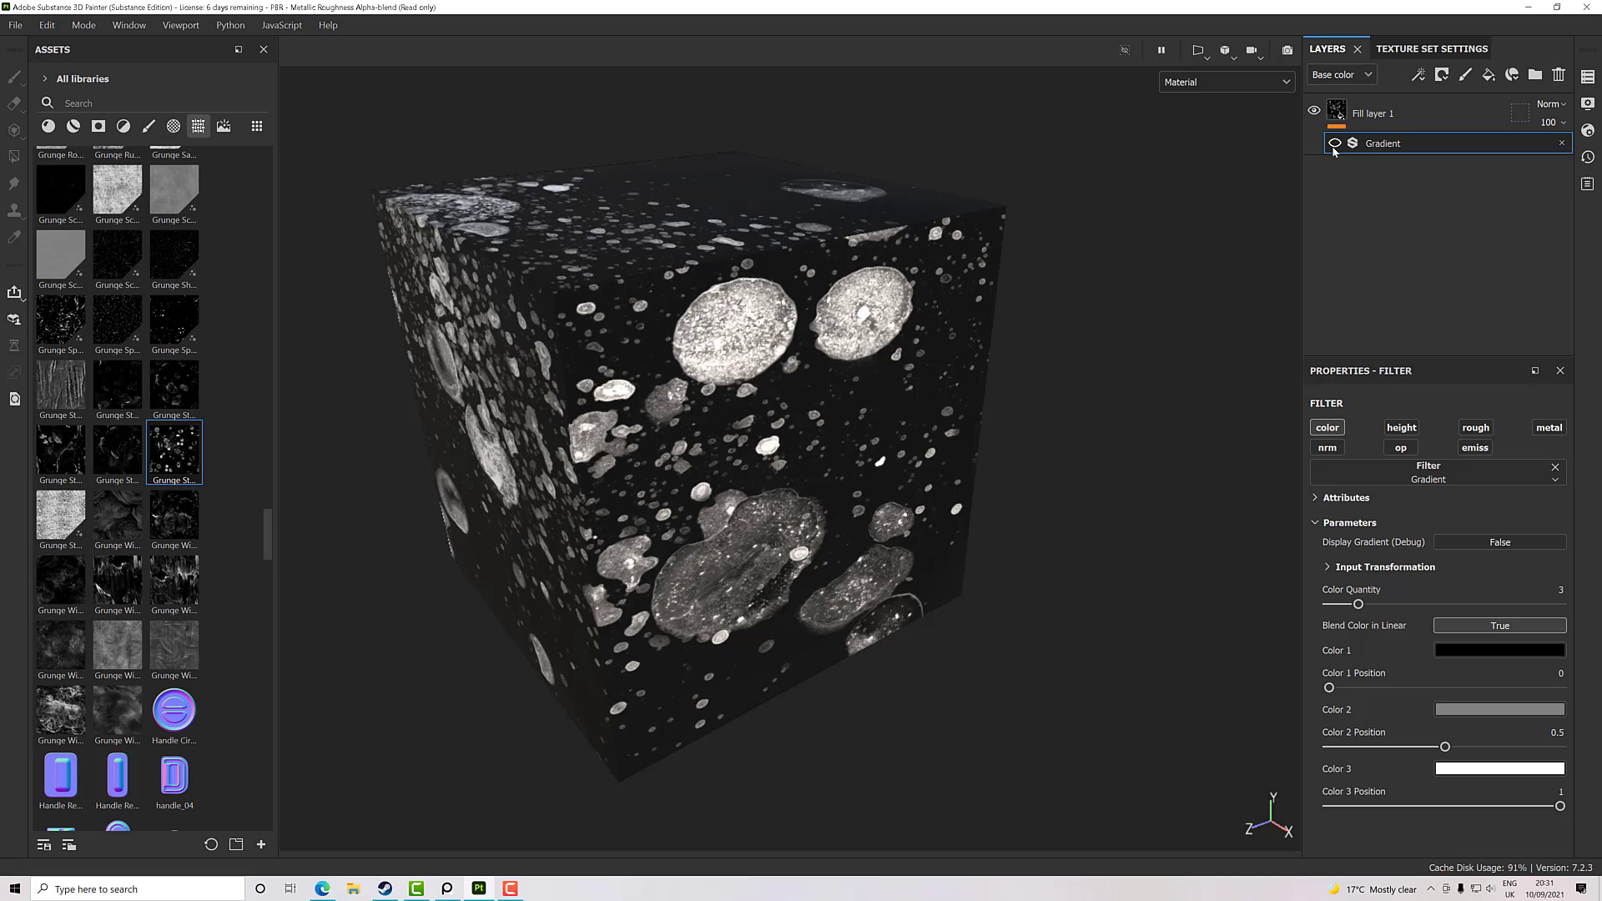
{"action": "left_click", "coordinate": [1333, 143]}
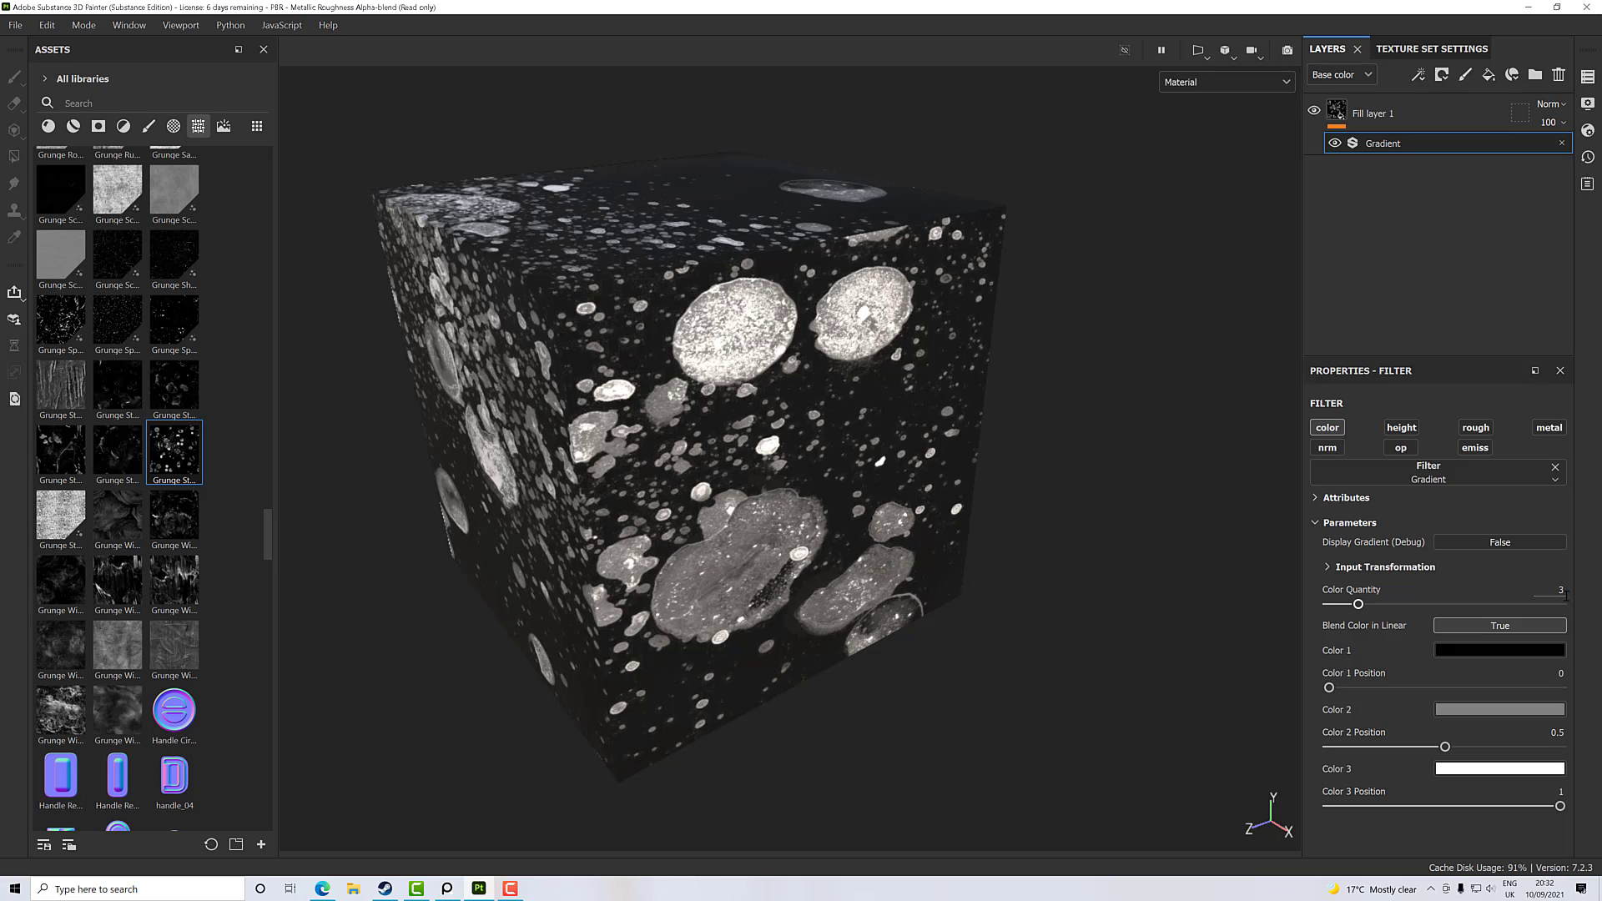
Set the gradient's Color Quantity to 4 and place Color 3 at 0.72
{"action": "left_click", "coordinate": [1560, 588]}
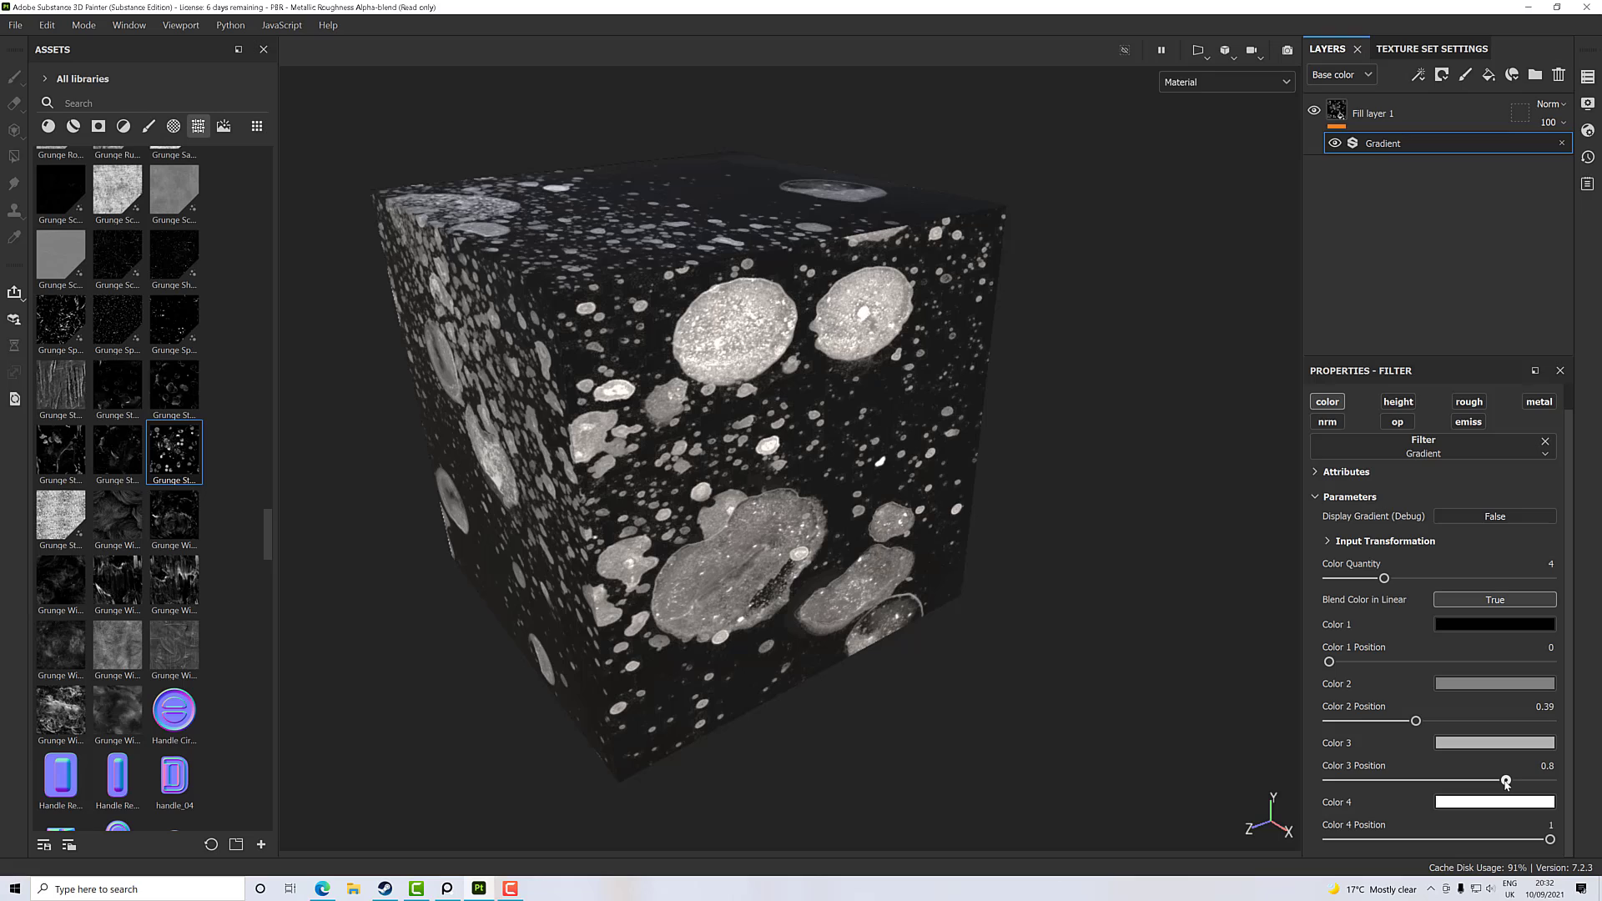
{"action": "left_click_drag", "start_coordinate": [1505, 782], "coordinate": [1489, 782]}
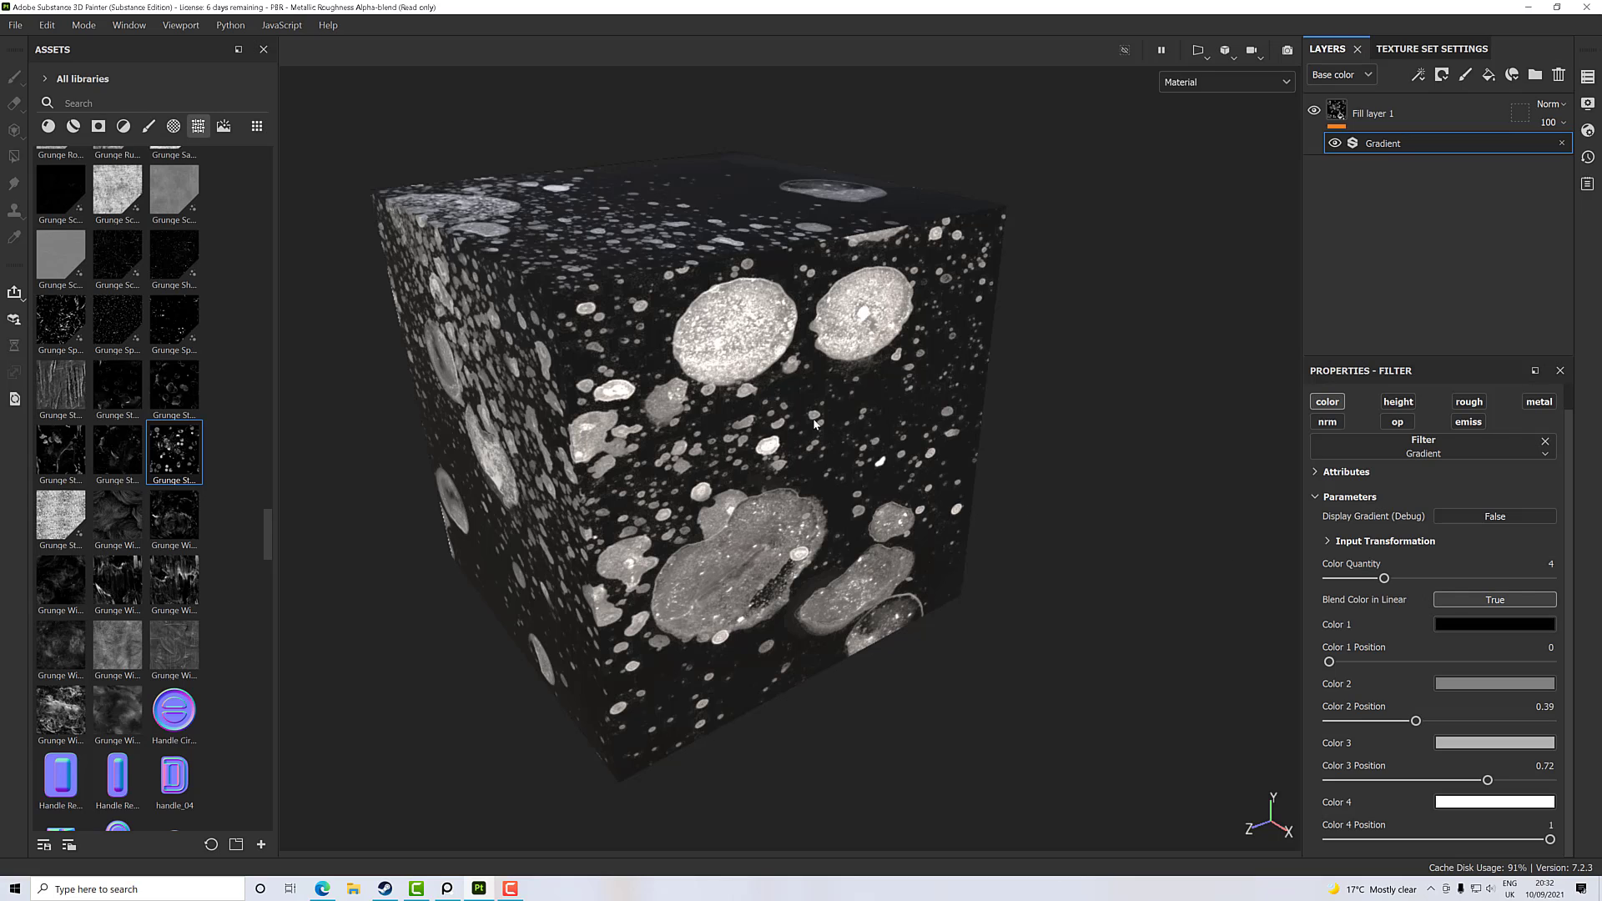
{"action": "mouse_move", "coordinate": [888, 399]}
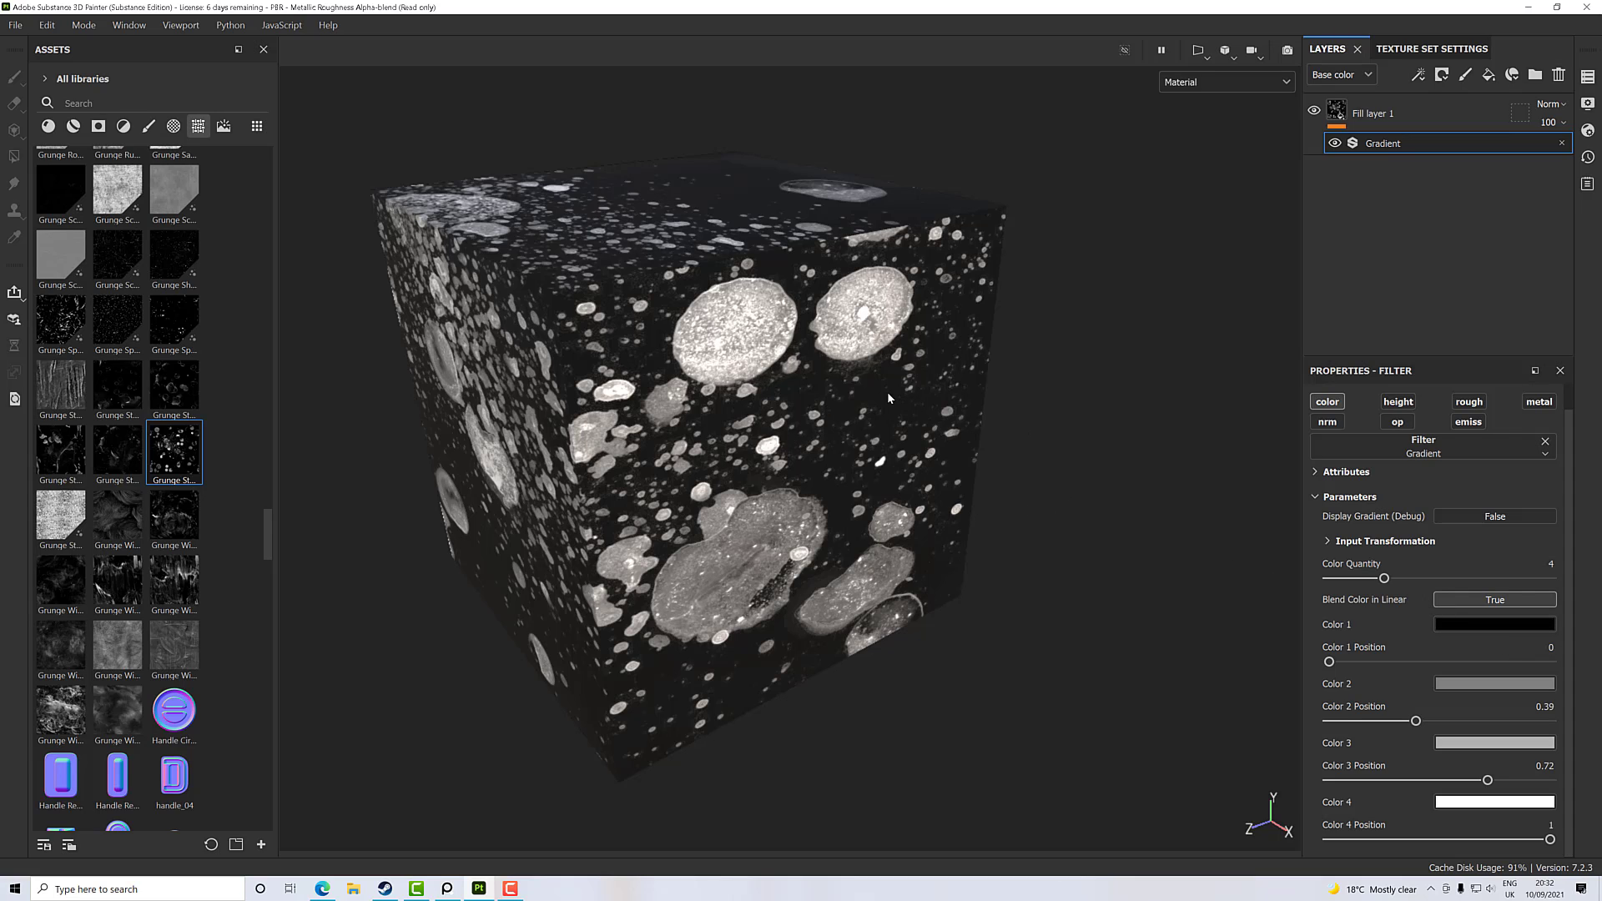
{"action": "mouse_move", "coordinate": [665, 492]}
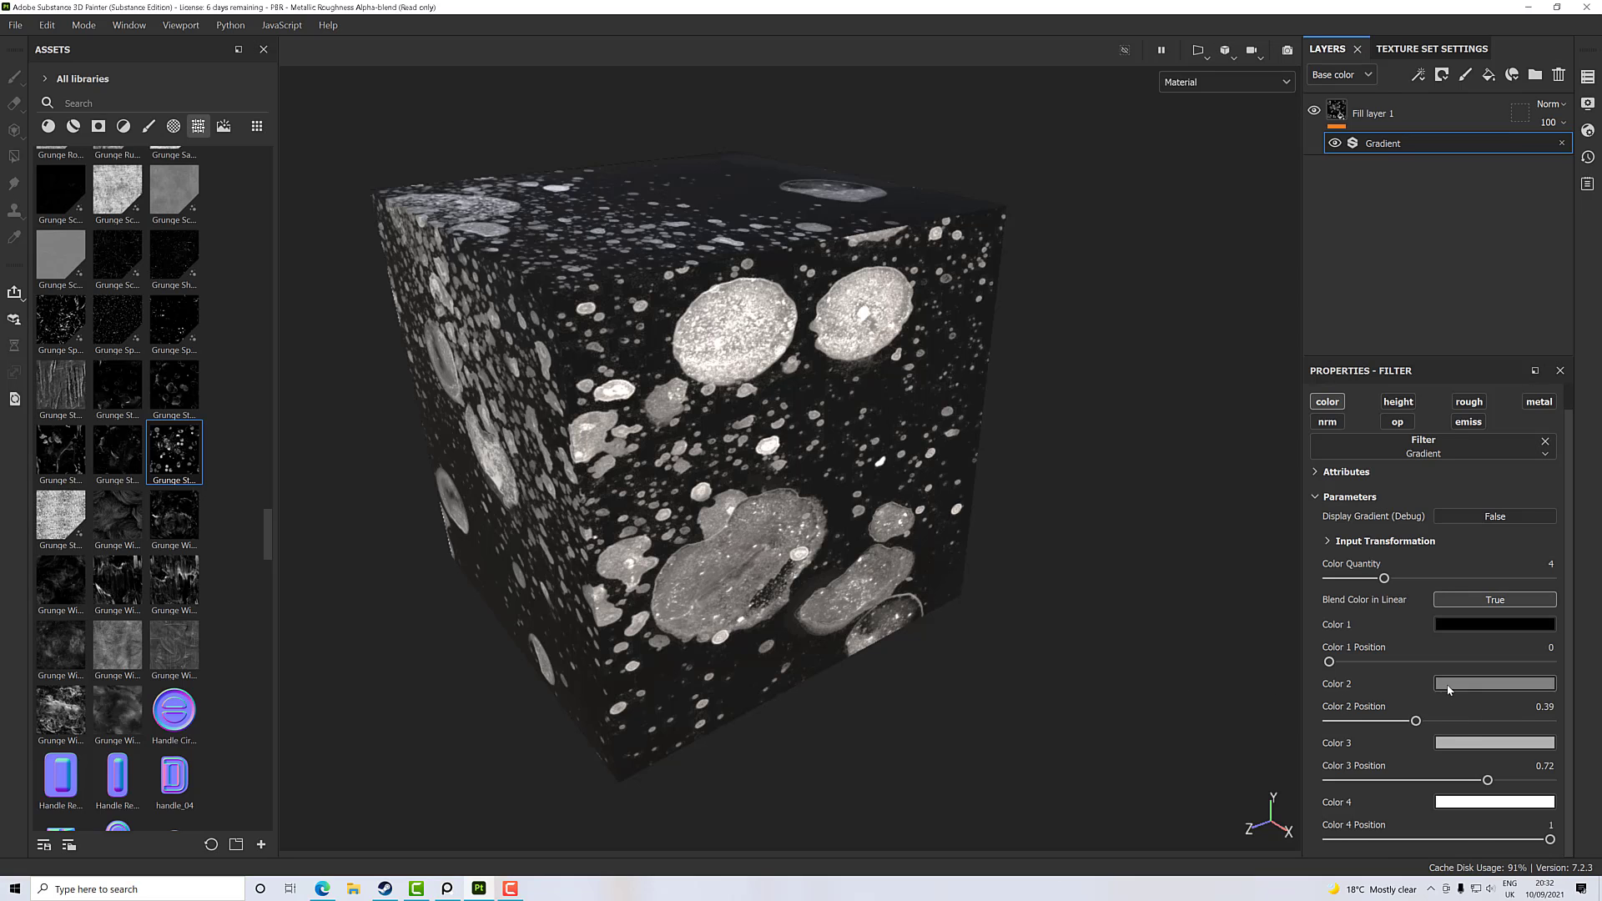
Make gradient Color 2 blue and Color 3 warm yellow, then check Color 1 is black
{"action": "left_click", "coordinate": [1493, 682]}
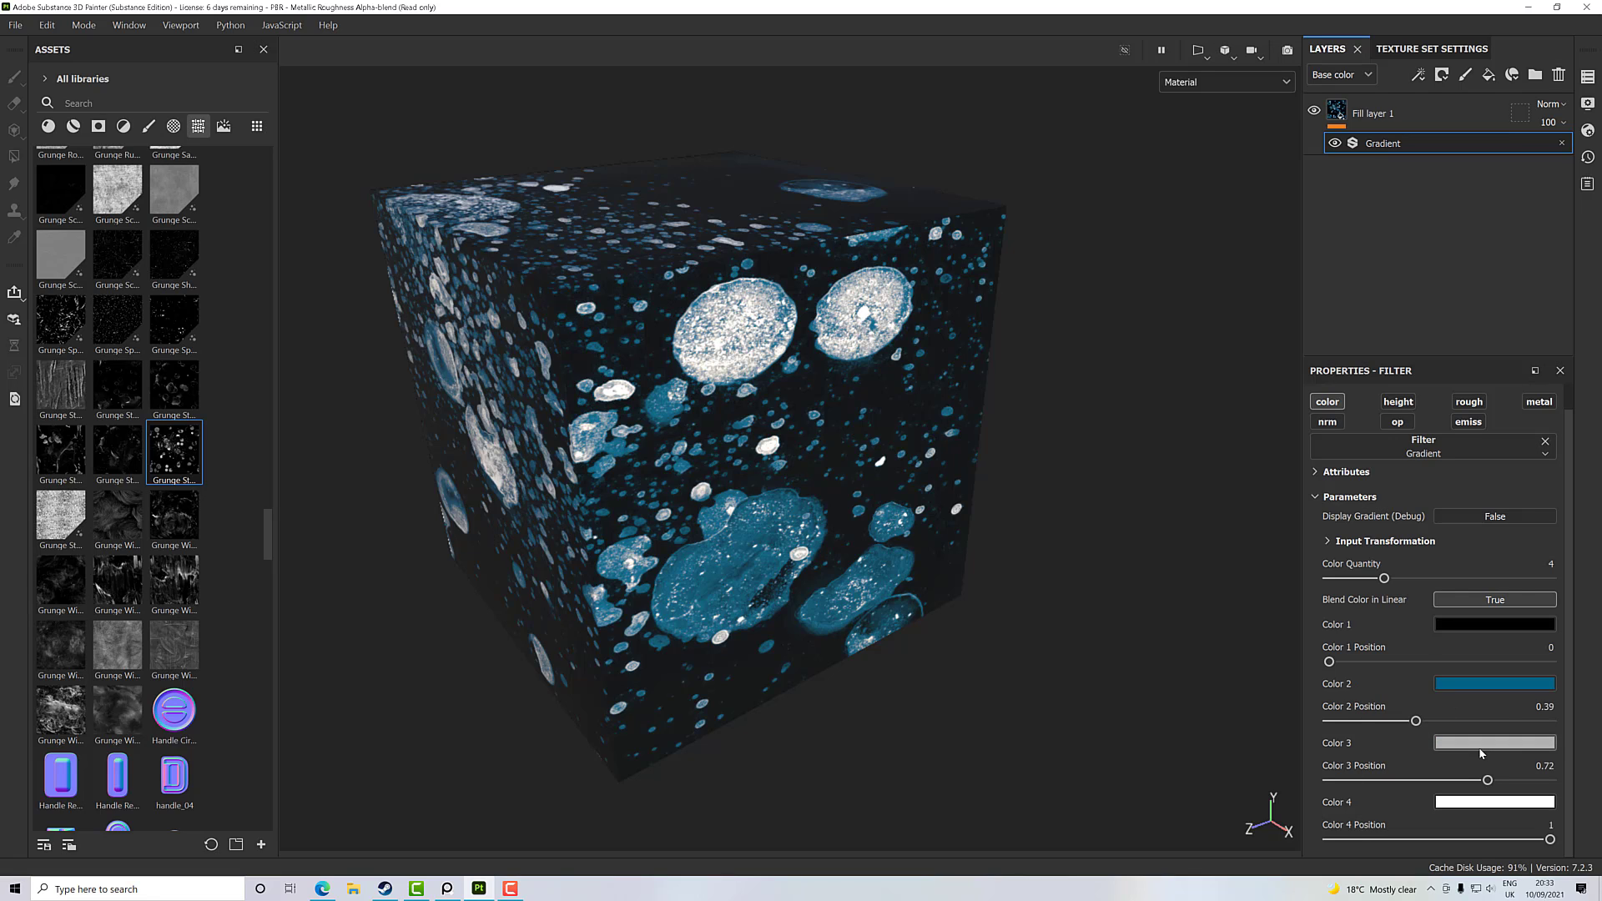
{"action": "left_click", "coordinate": [1493, 742]}
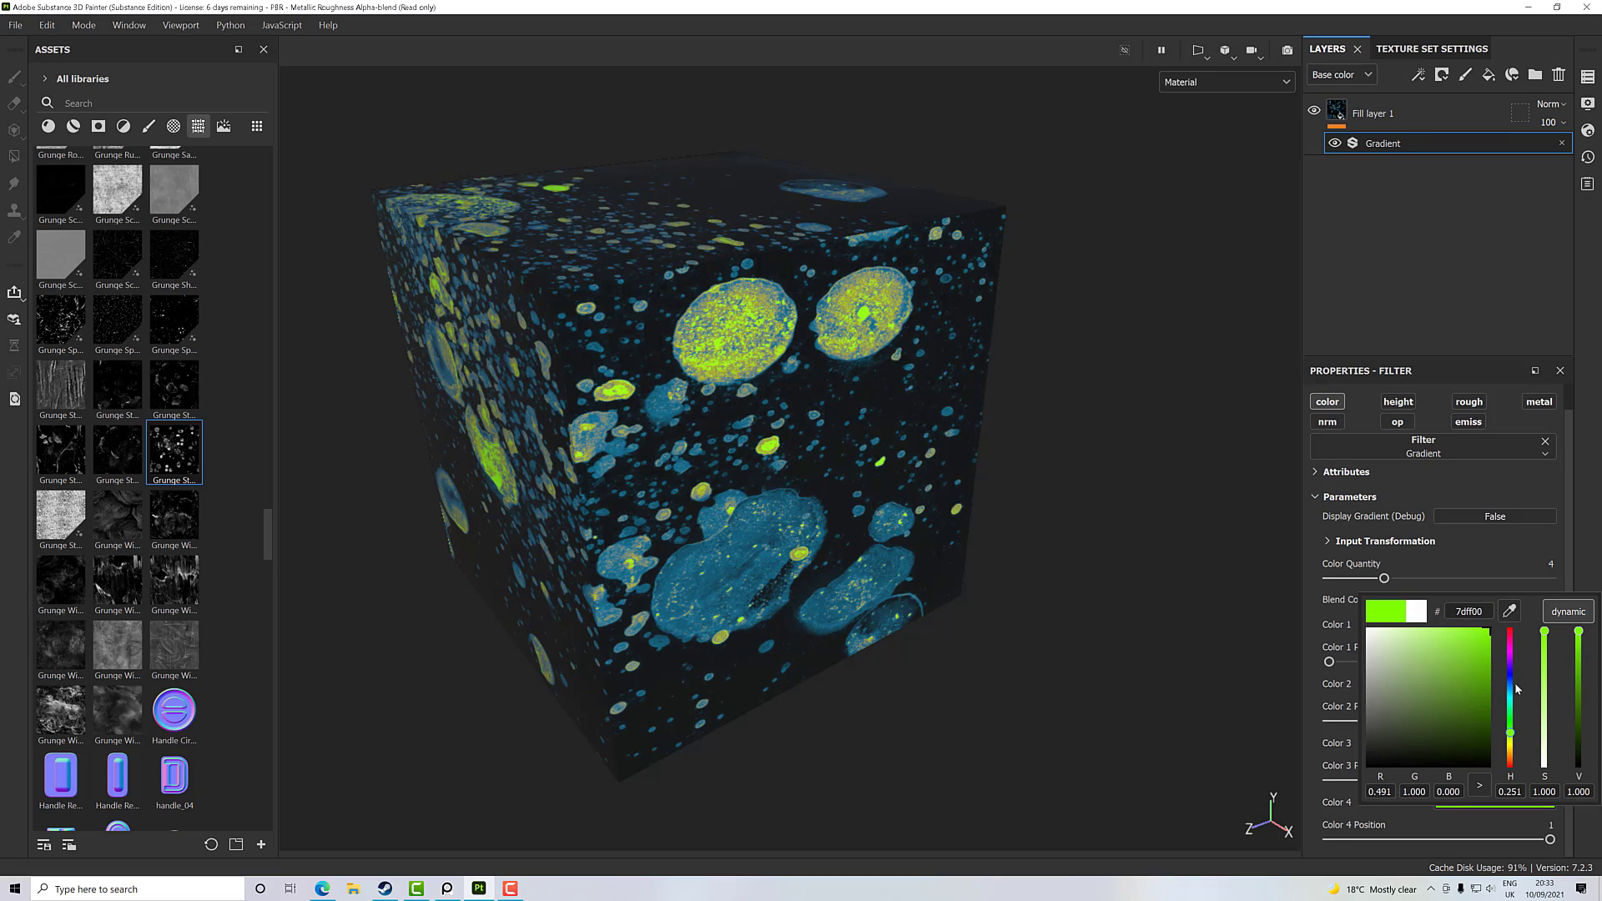
{"action": "left_click_drag", "start_coordinate": [1511, 684], "coordinate": [1510, 746]}
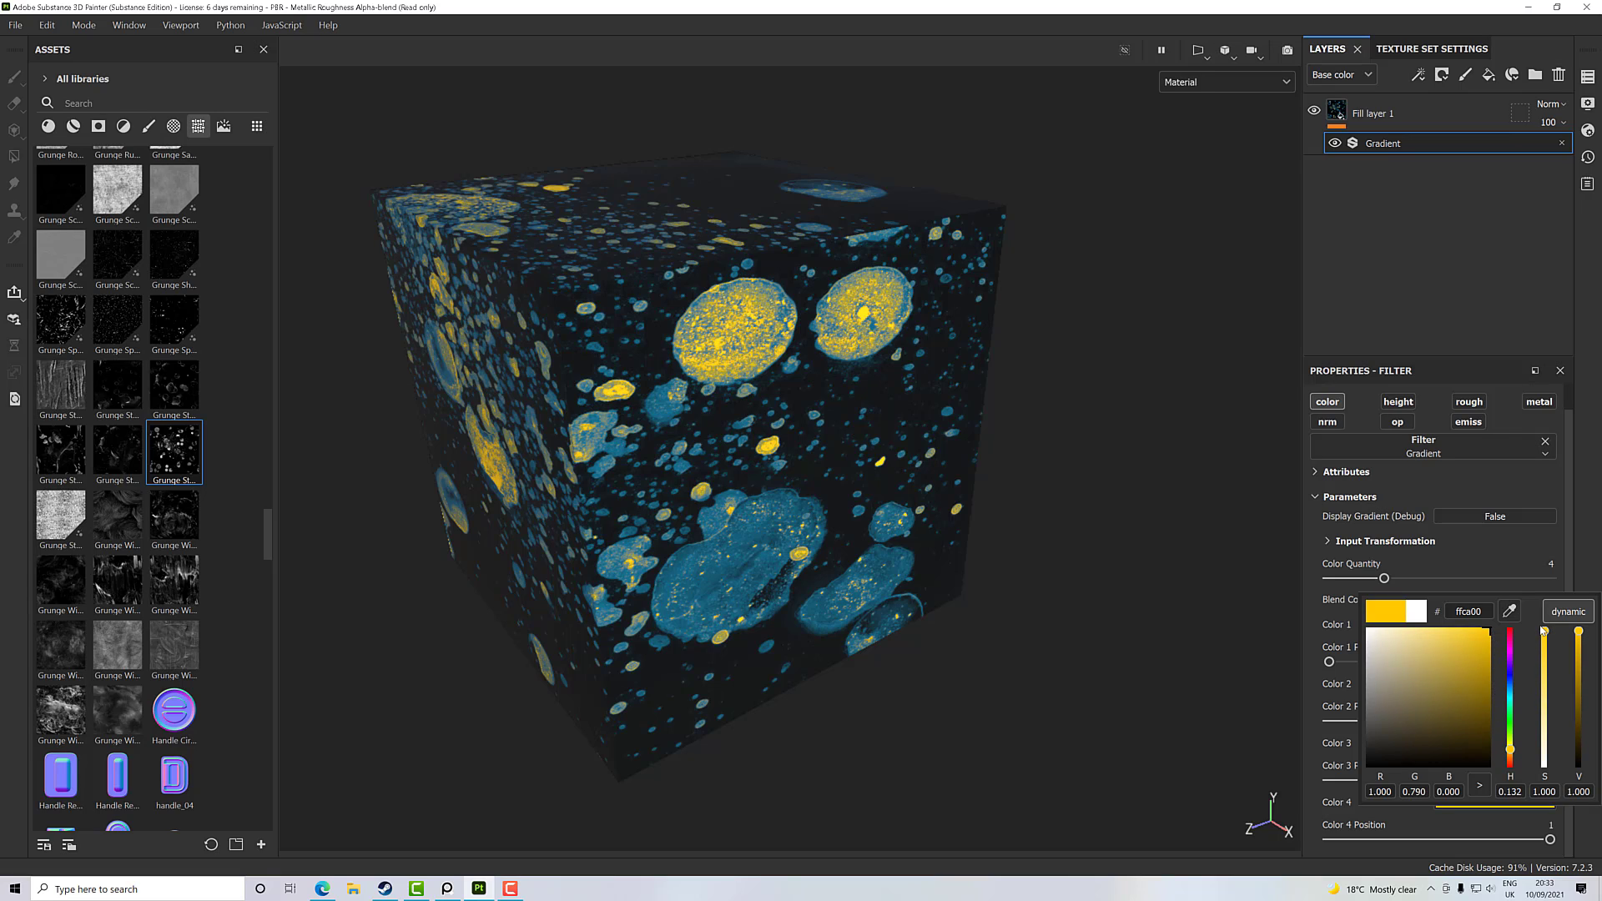
{"action": "left_click_drag", "start_coordinate": [1544, 631], "coordinate": [1544, 677]}
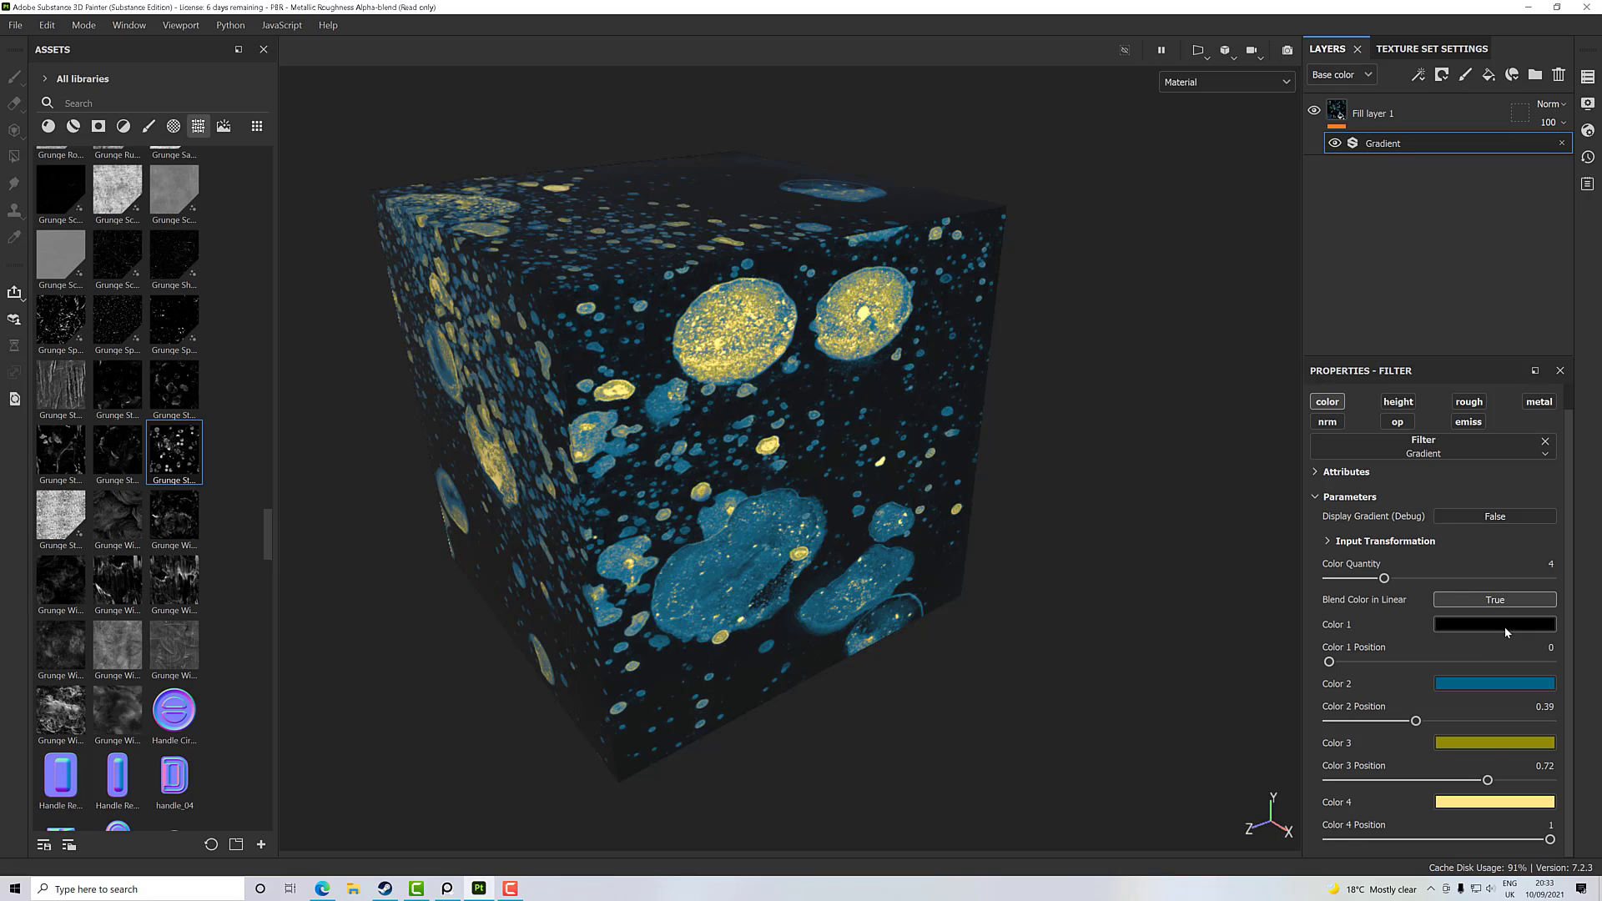
{"action": "left_click", "coordinate": [1492, 624]}
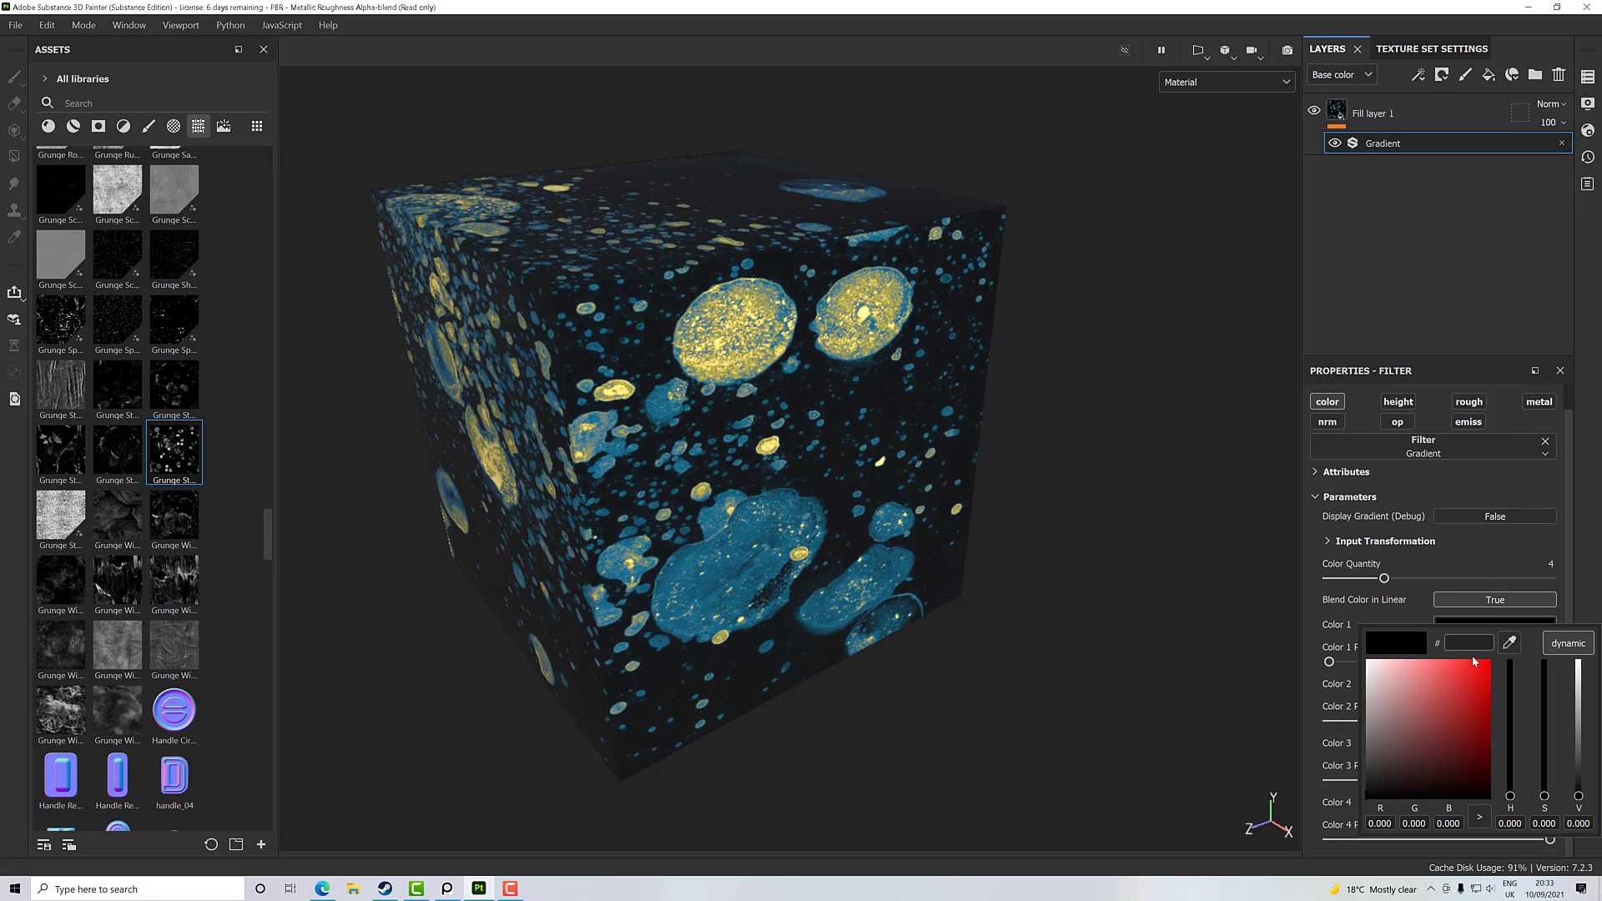